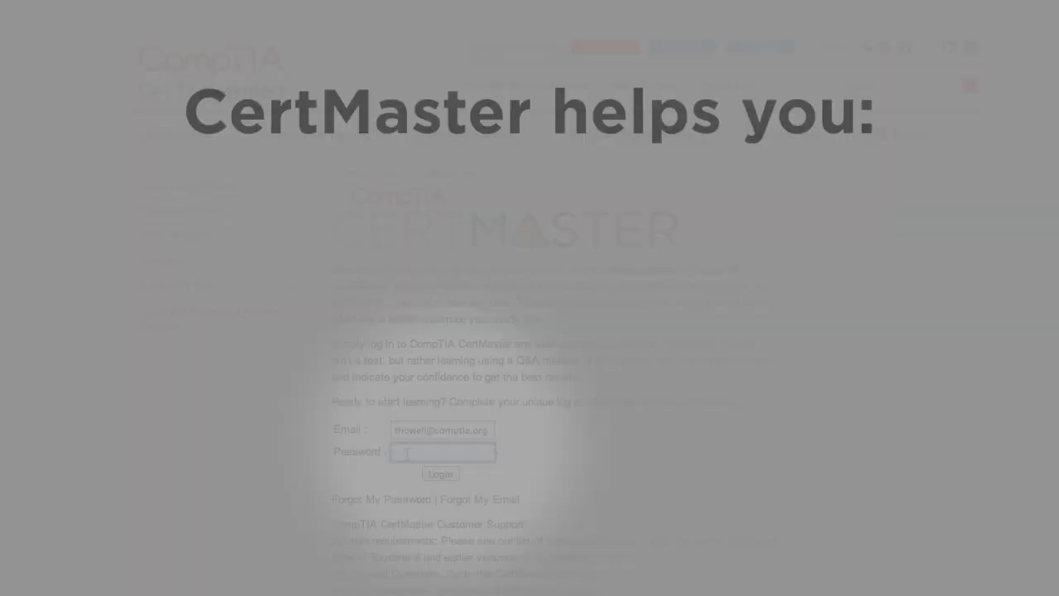
# Step: Sign in to CertMaster to reach the learner dashboard with messages and modules
pyautogui.click(440, 473)
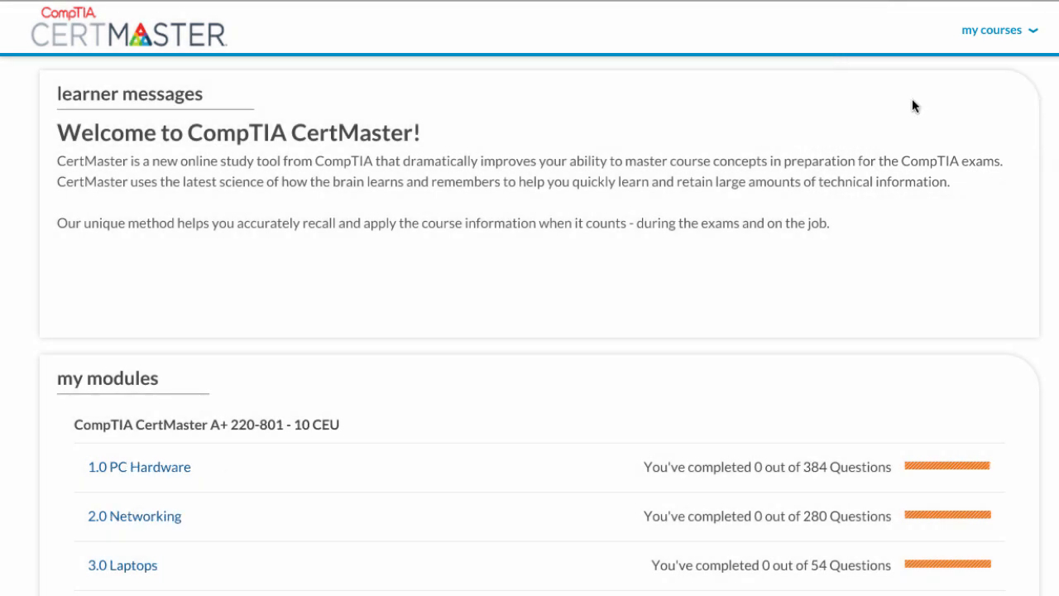
pyautogui.moveTo(162, 467)
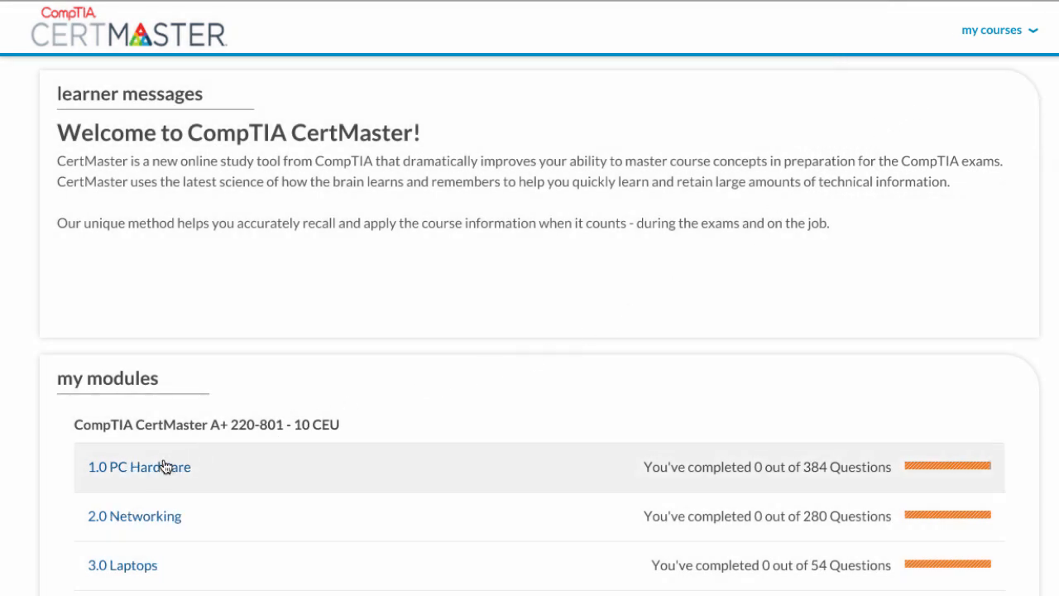
# Step: Expand 1.0 PC Hardware and learn 'Configuring and applying BIOS settings - 1'
pyautogui.click(139, 467)
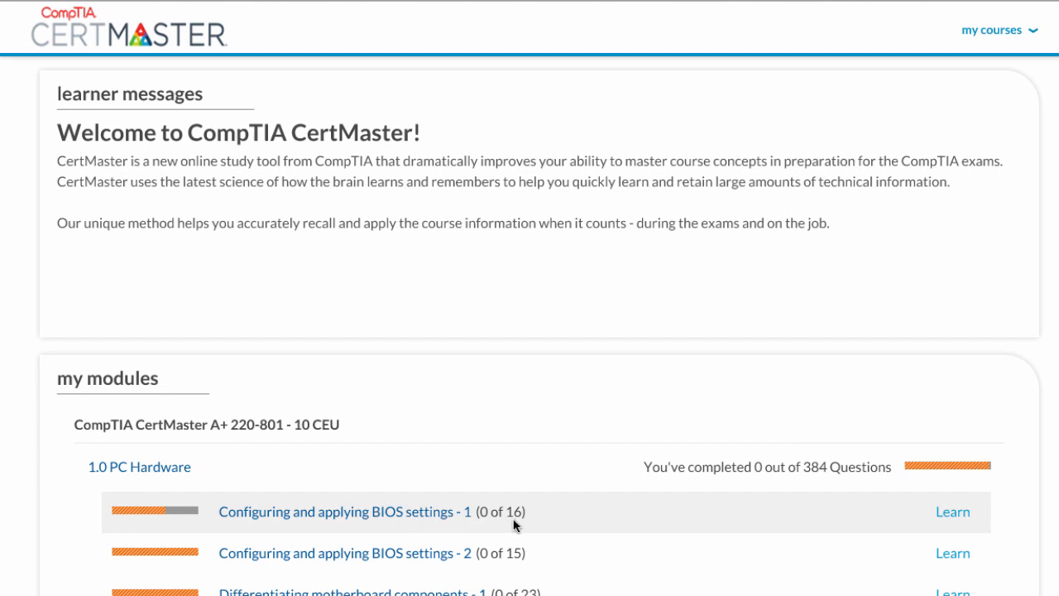
pyautogui.click(953, 511)
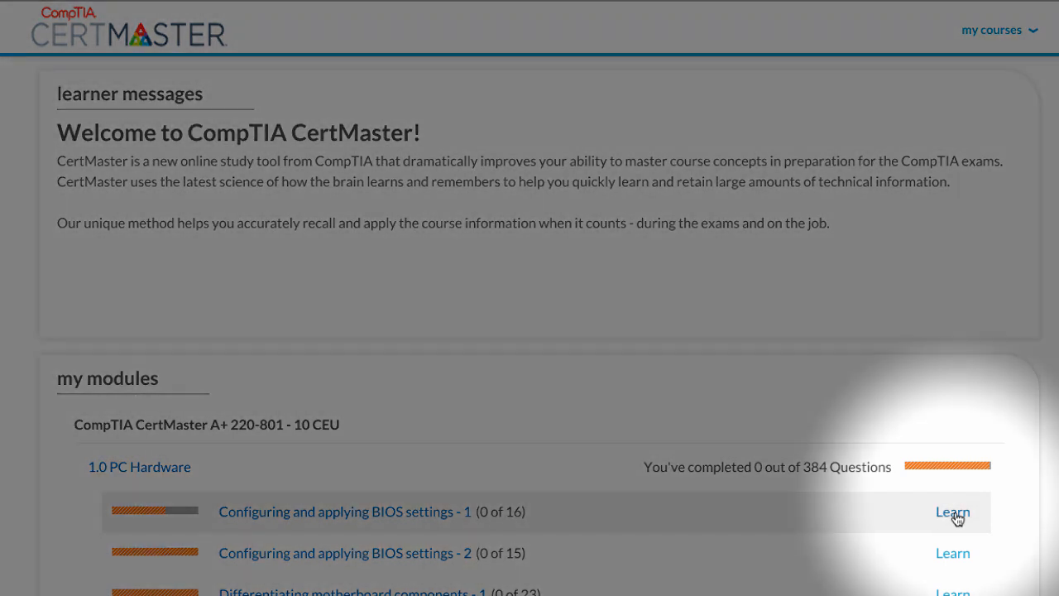
pyautogui.click(953, 511)
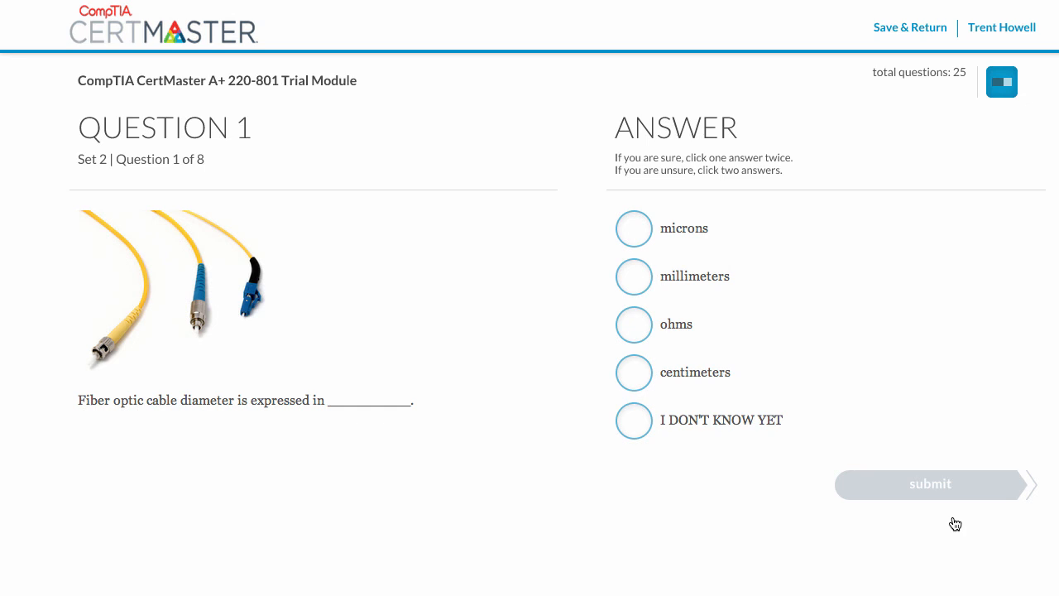
pyautogui.moveTo(791, 508)
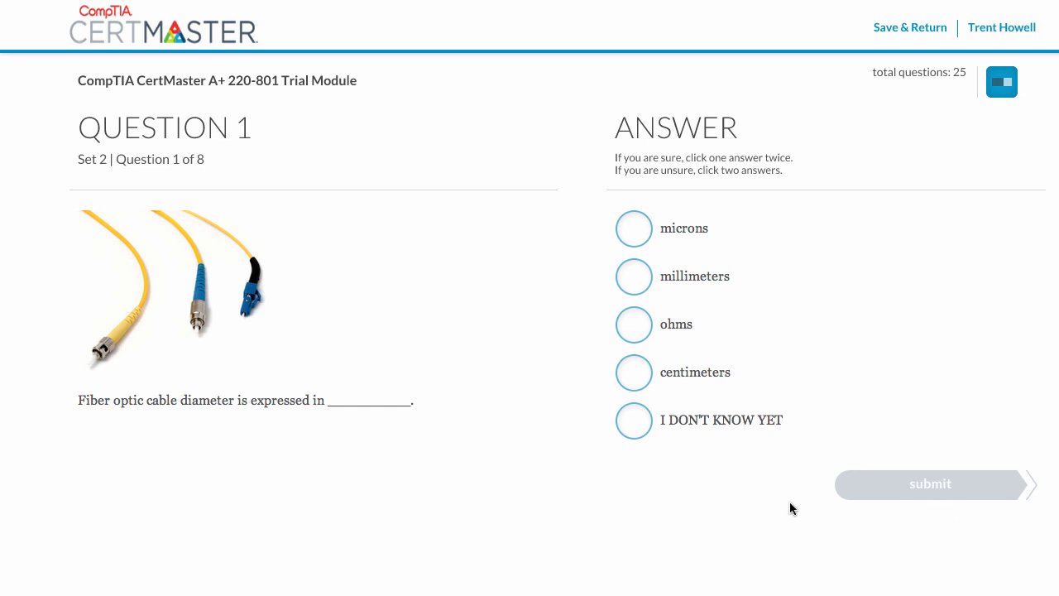
pyautogui.moveTo(515, 464)
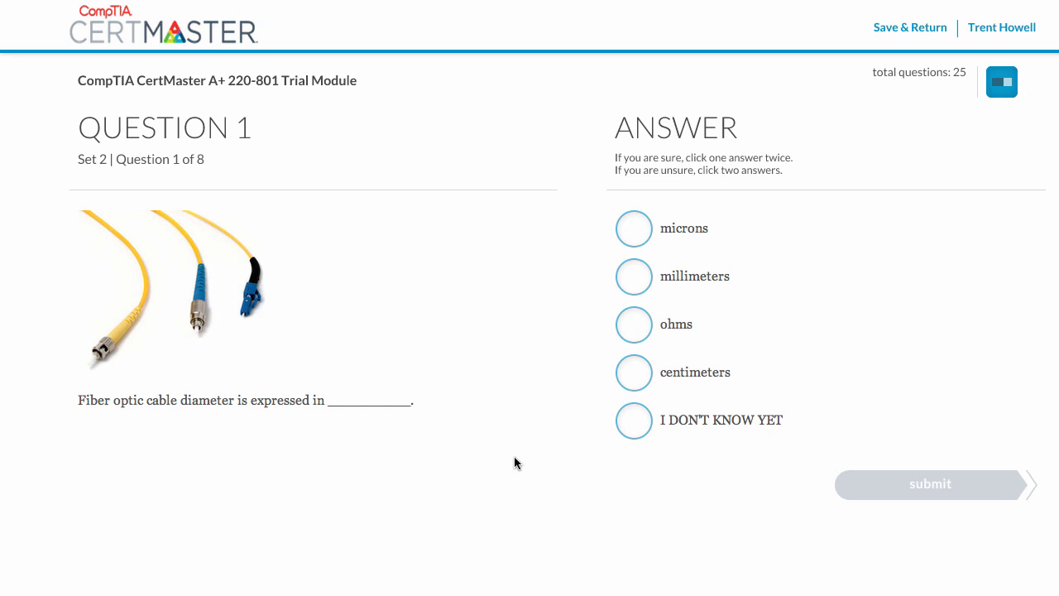
pyautogui.moveTo(526, 453)
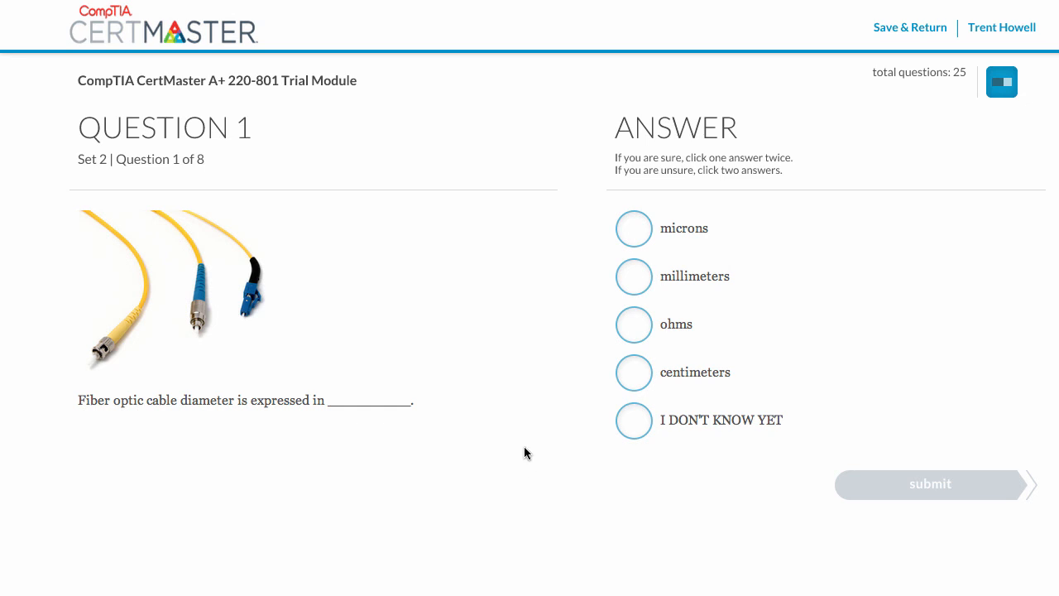
pyautogui.moveTo(582, 379)
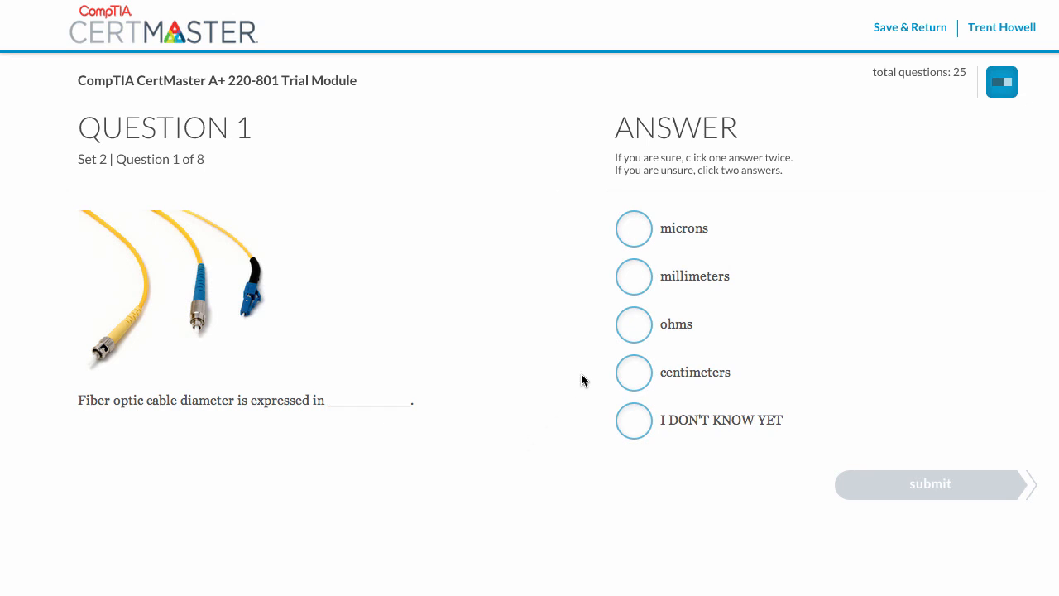
pyautogui.moveTo(636, 346)
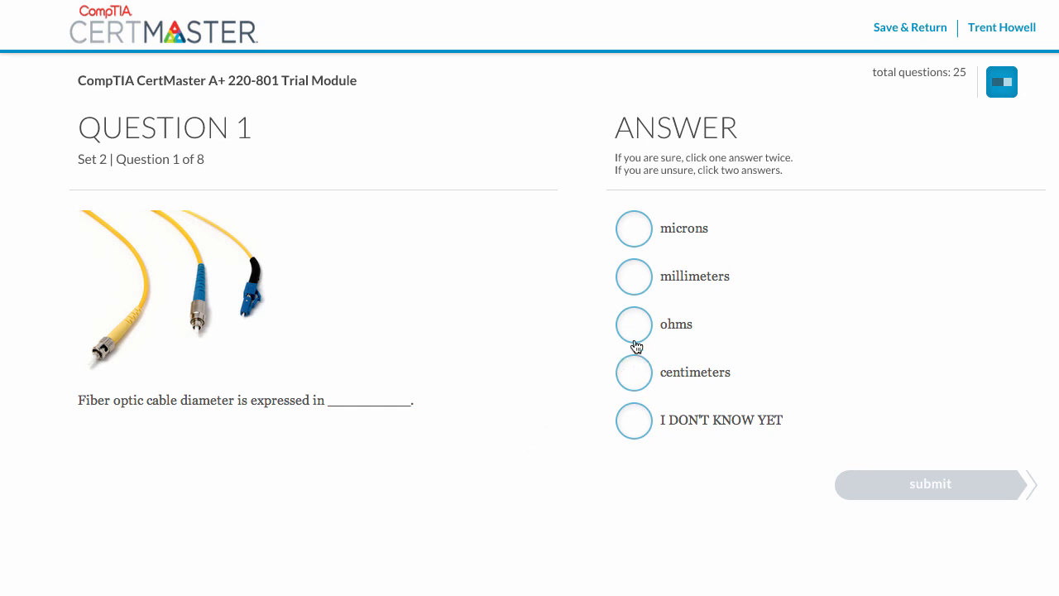
# Step: Try millimeters, centimeters and I DON'T KNOW YET, settling on millimeters as the sure answer
pyautogui.click(634, 276)
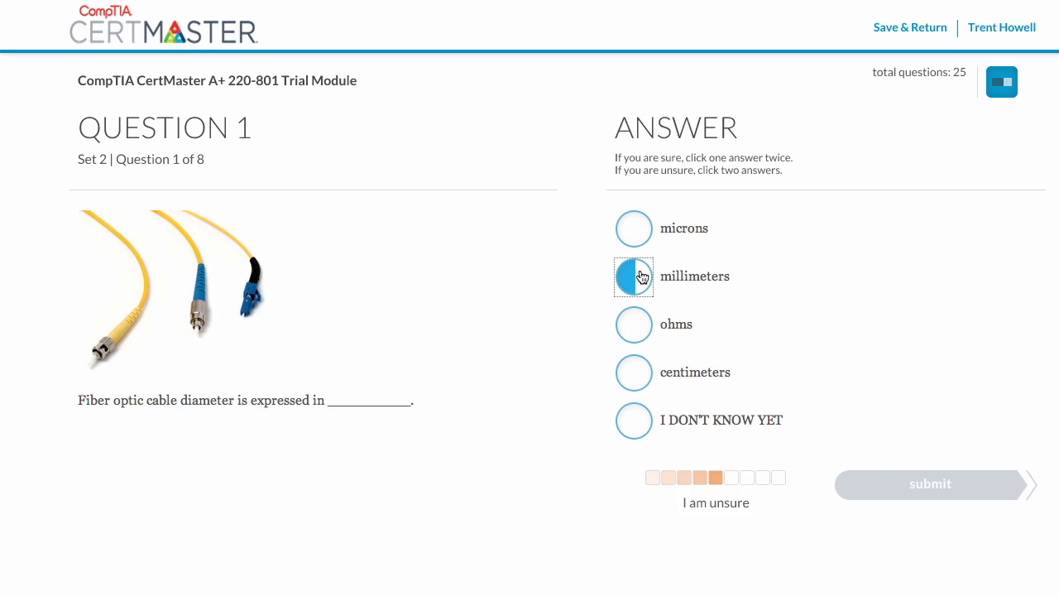
pyautogui.click(634, 276)
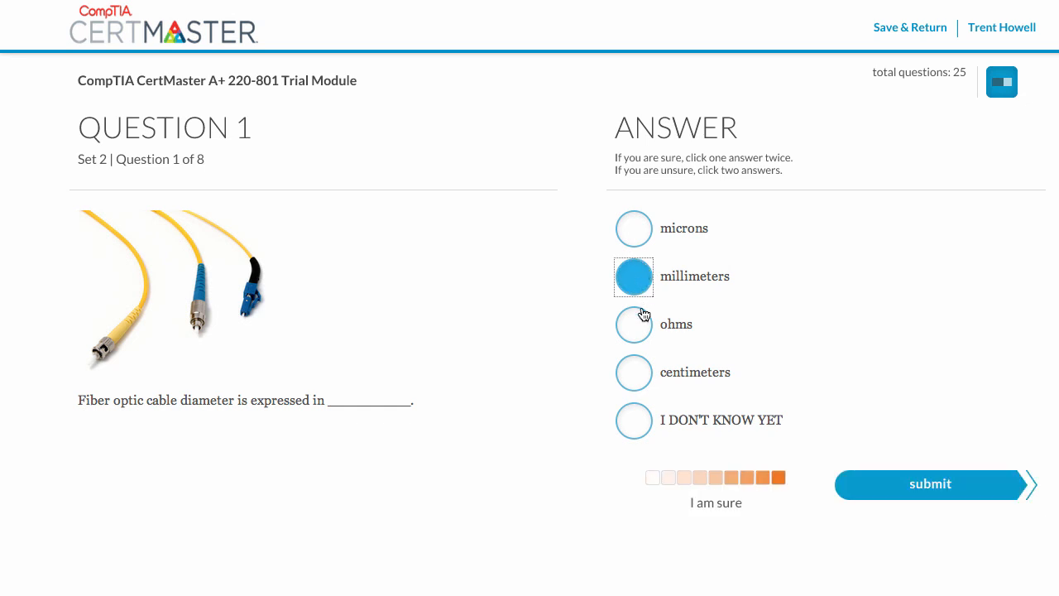
pyautogui.click(634, 373)
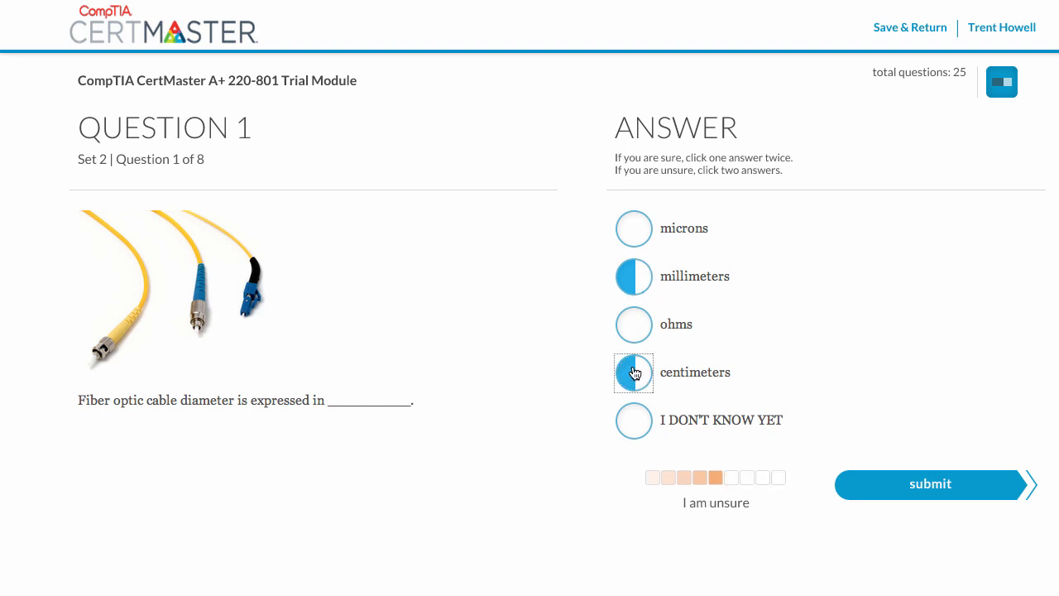
pyautogui.click(634, 421)
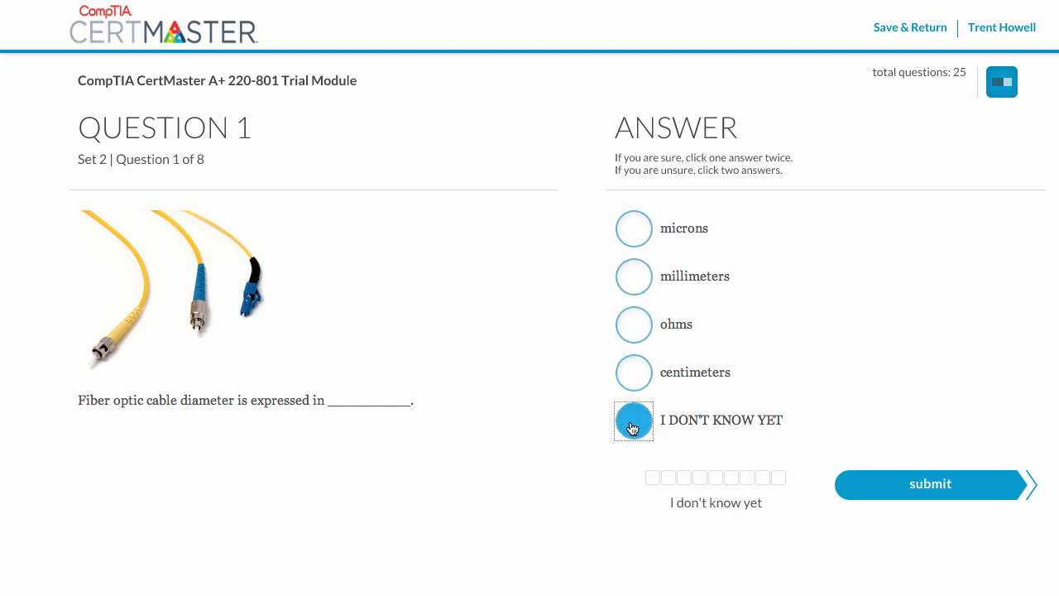
pyautogui.moveTo(634, 379)
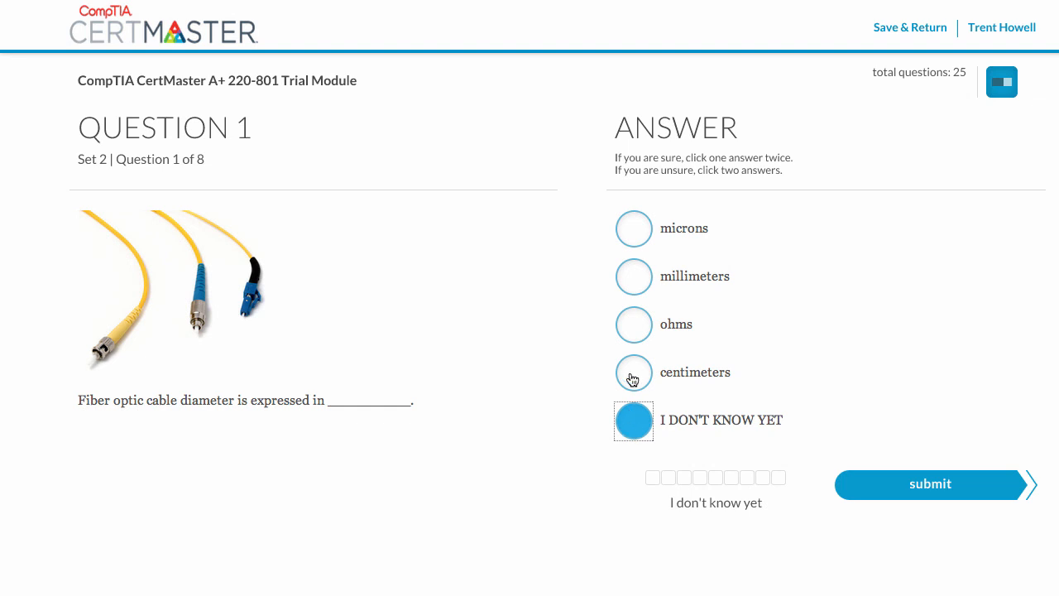
pyautogui.click(634, 274)
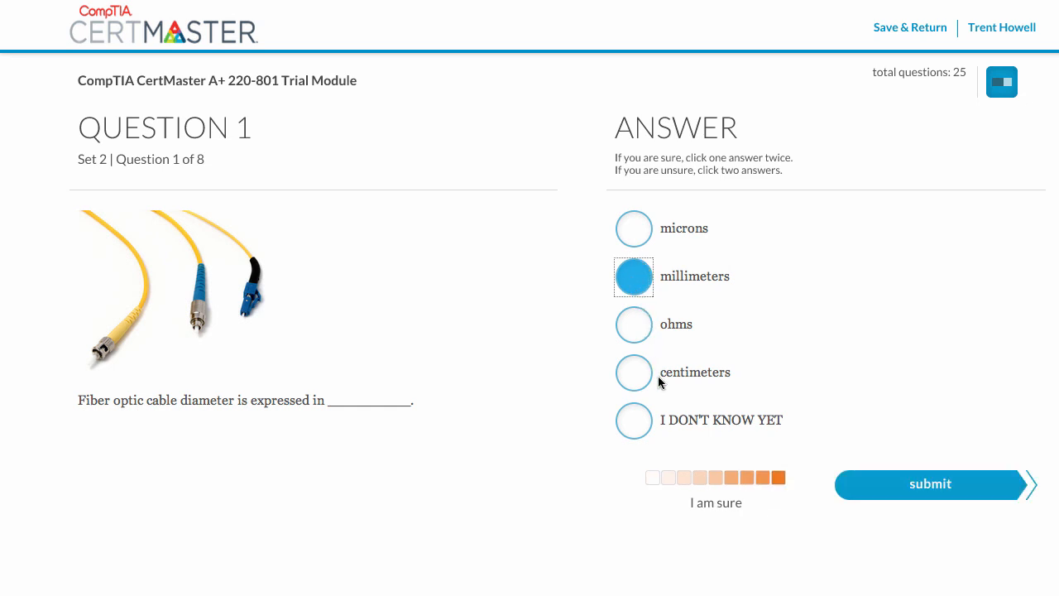
pyautogui.moveTo(738, 513)
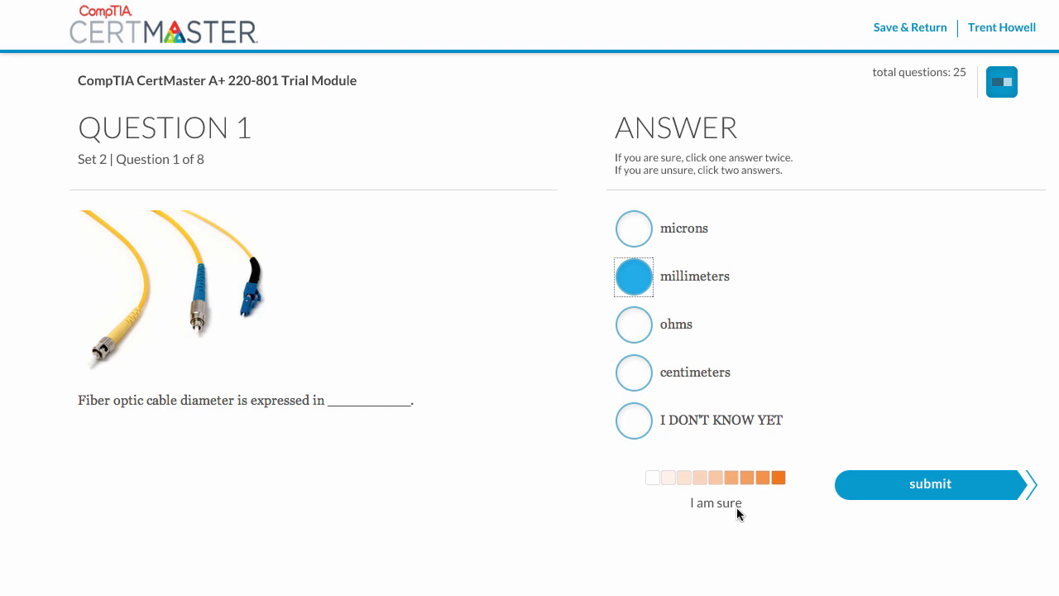
pyautogui.moveTo(880, 493)
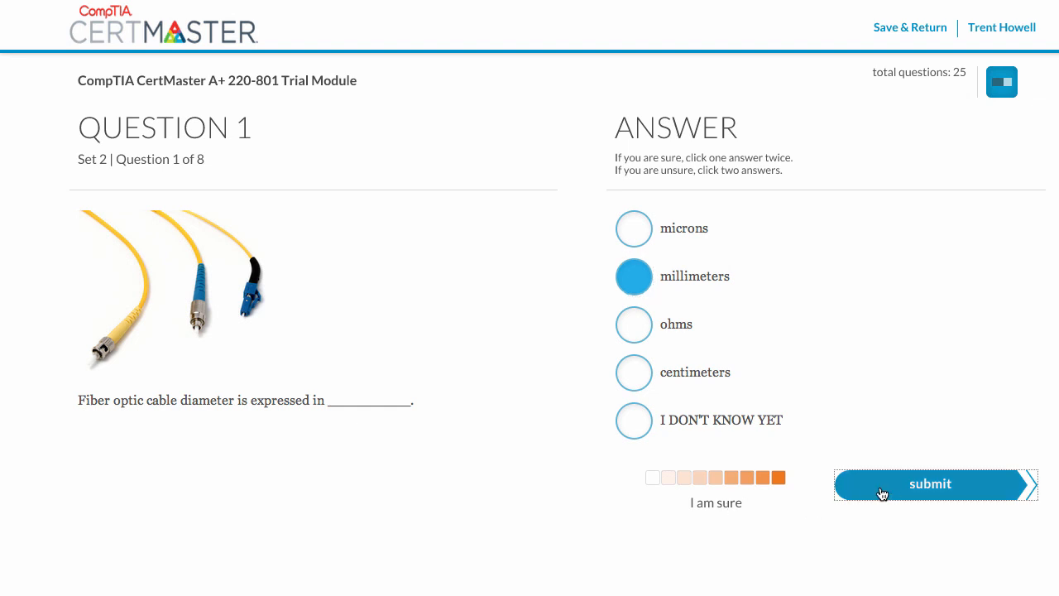
# Step: Submit millimeters for Question 1, see it marked incorrect, and continue to Question 2
pyautogui.click(930, 483)
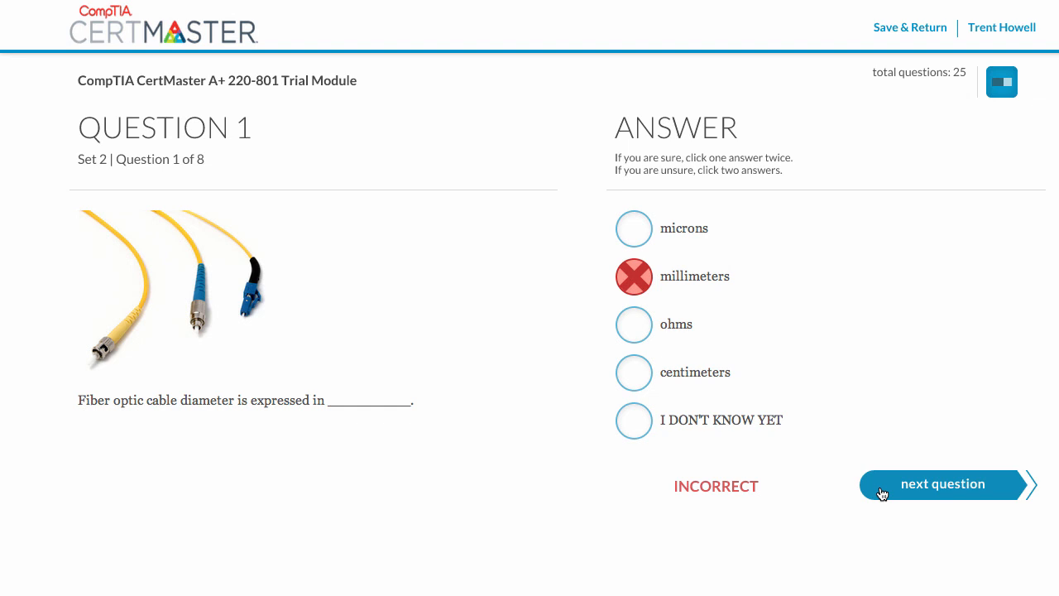
pyautogui.moveTo(715, 501)
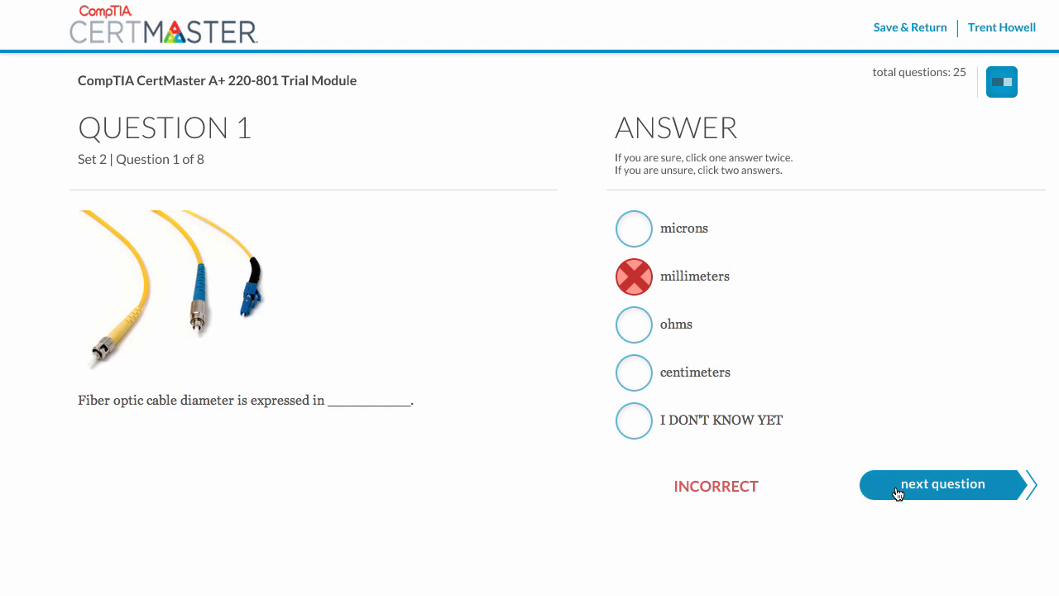
pyautogui.click(942, 483)
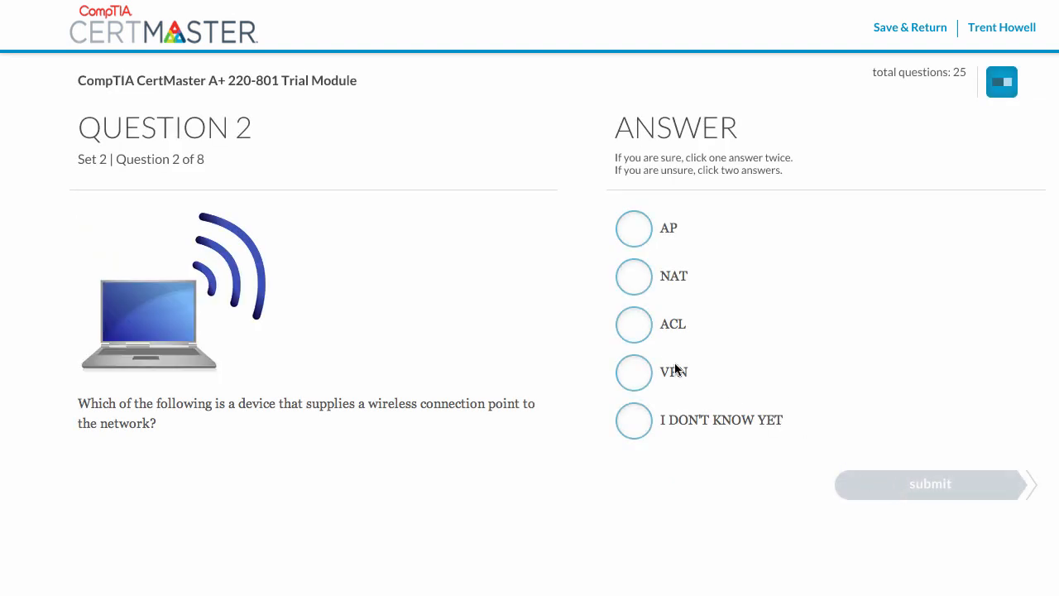
# Step: Submit ACL and AP as two possible answers to Question 2 and continue
pyautogui.click(634, 322)
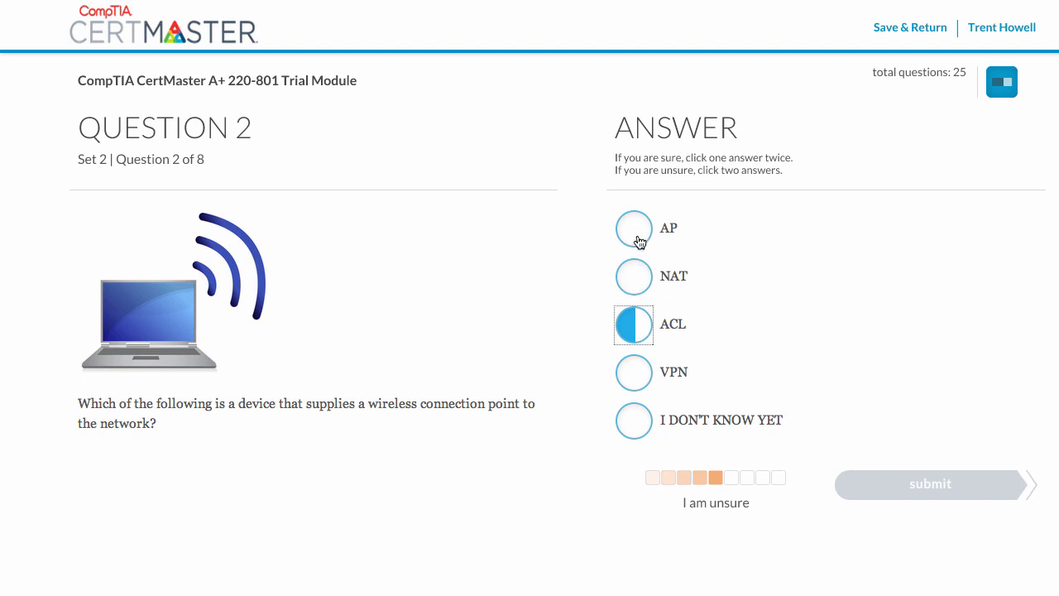
pyautogui.click(634, 228)
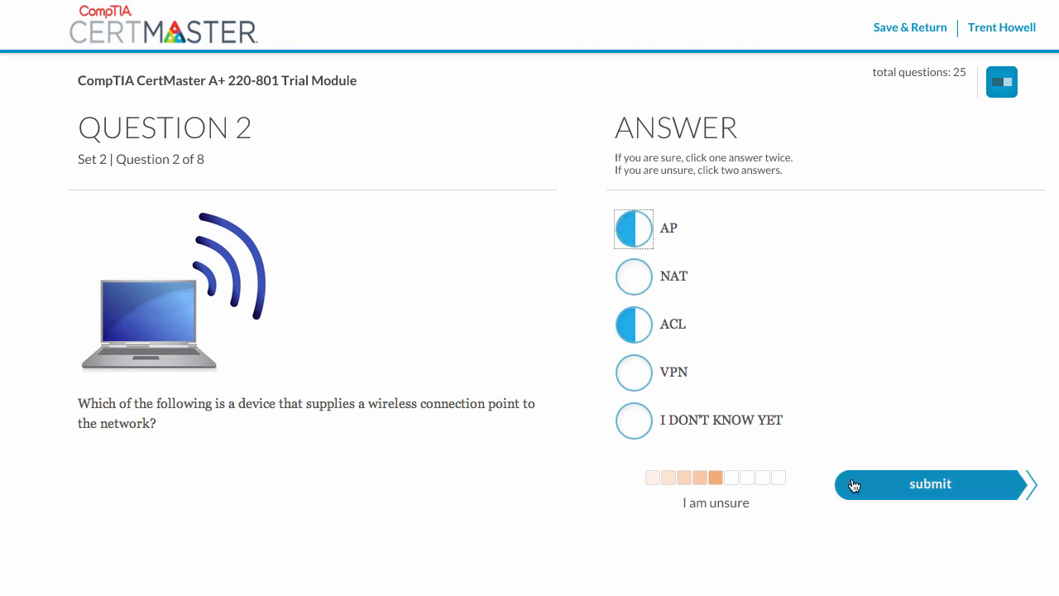
pyautogui.click(930, 483)
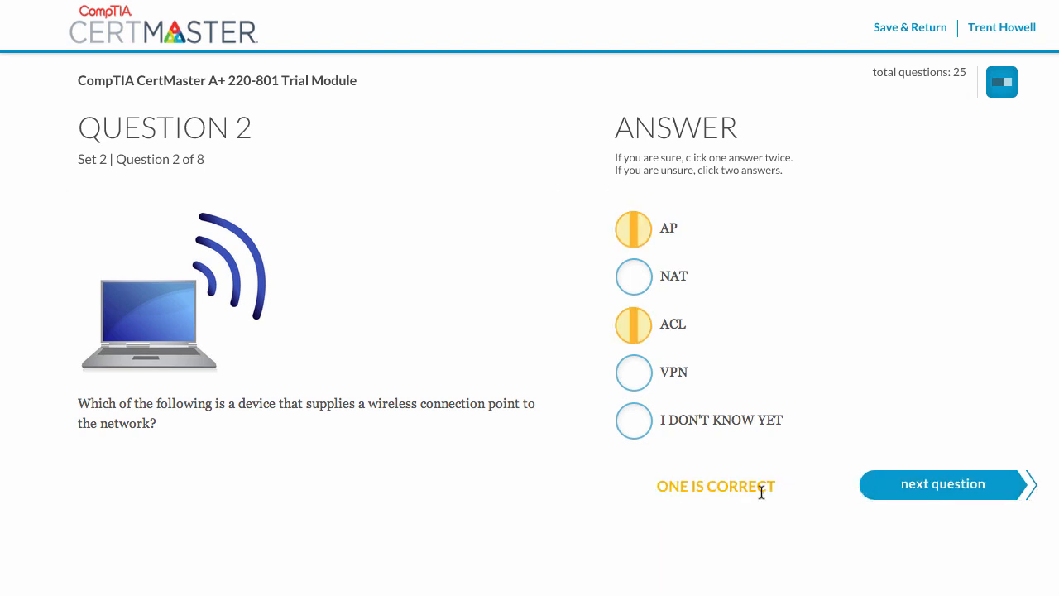
pyautogui.moveTo(870, 491)
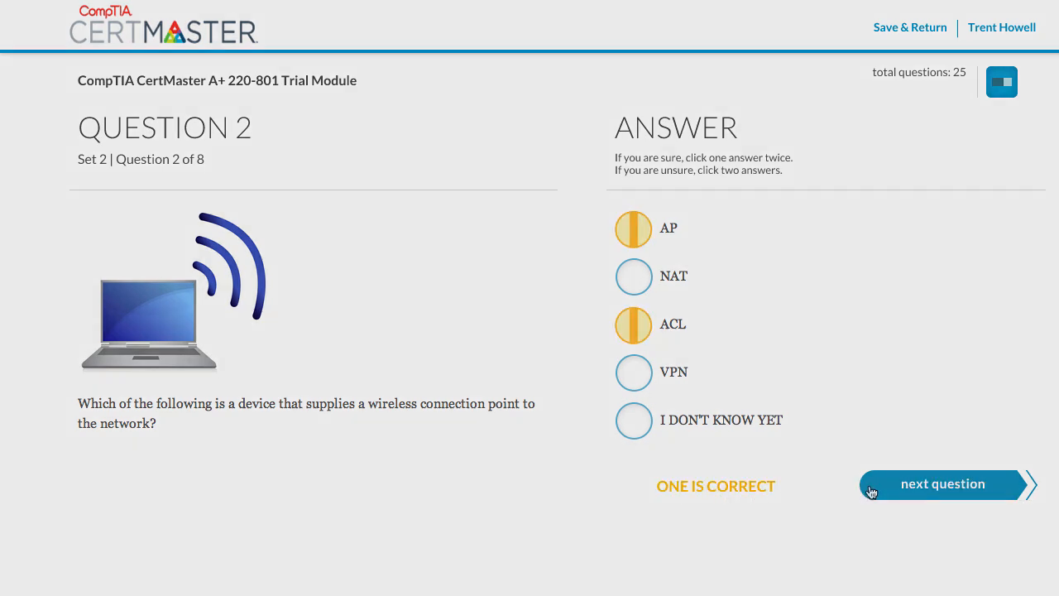
pyautogui.click(941, 483)
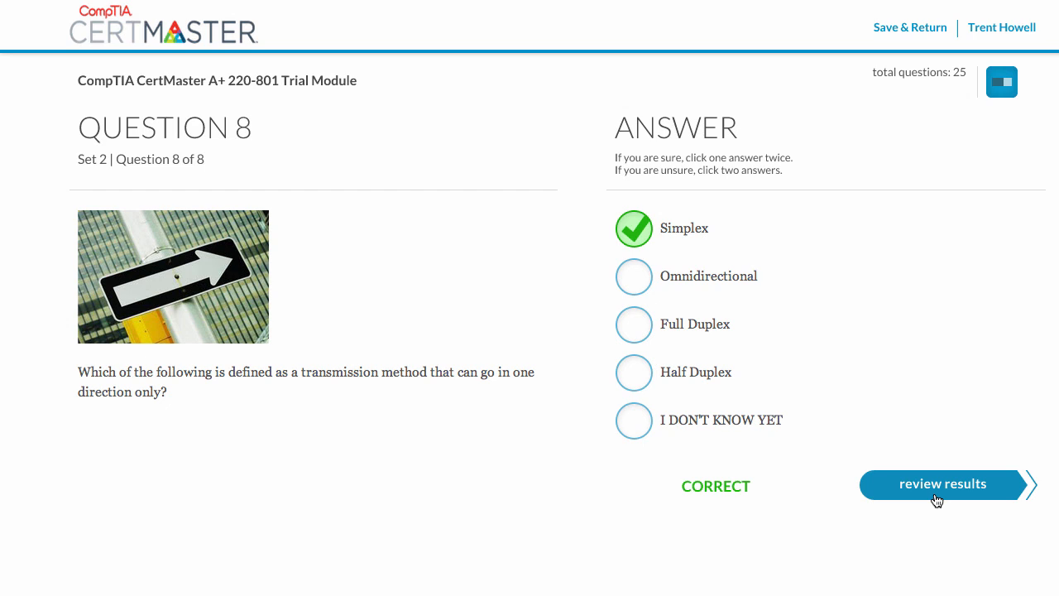
# Step: View the Question Set 2 scores and begin reviewing answers and explanations
pyautogui.click(943, 484)
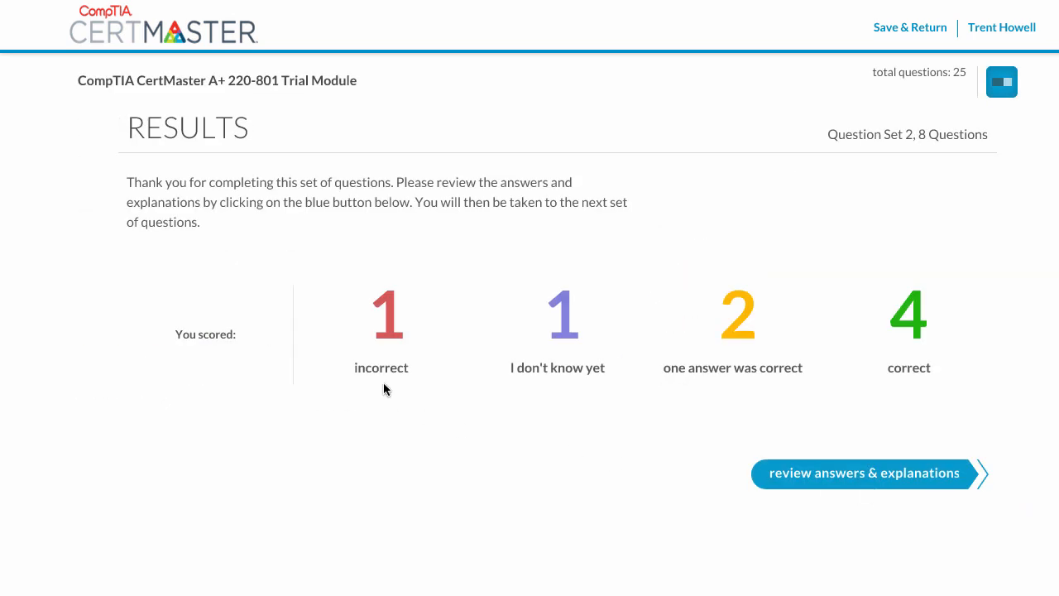
pyautogui.moveTo(647, 386)
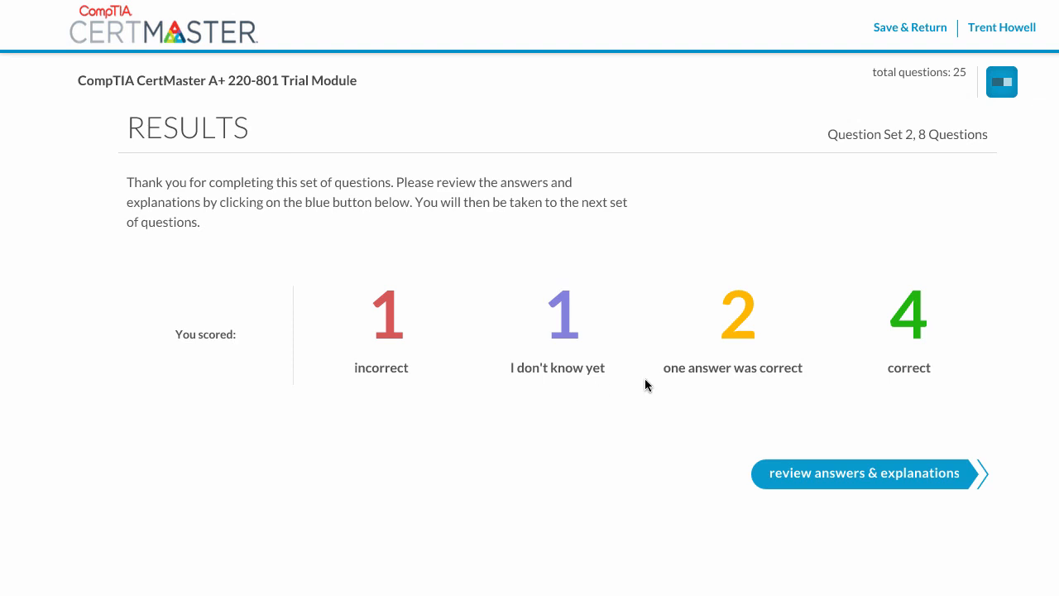
pyautogui.moveTo(900, 384)
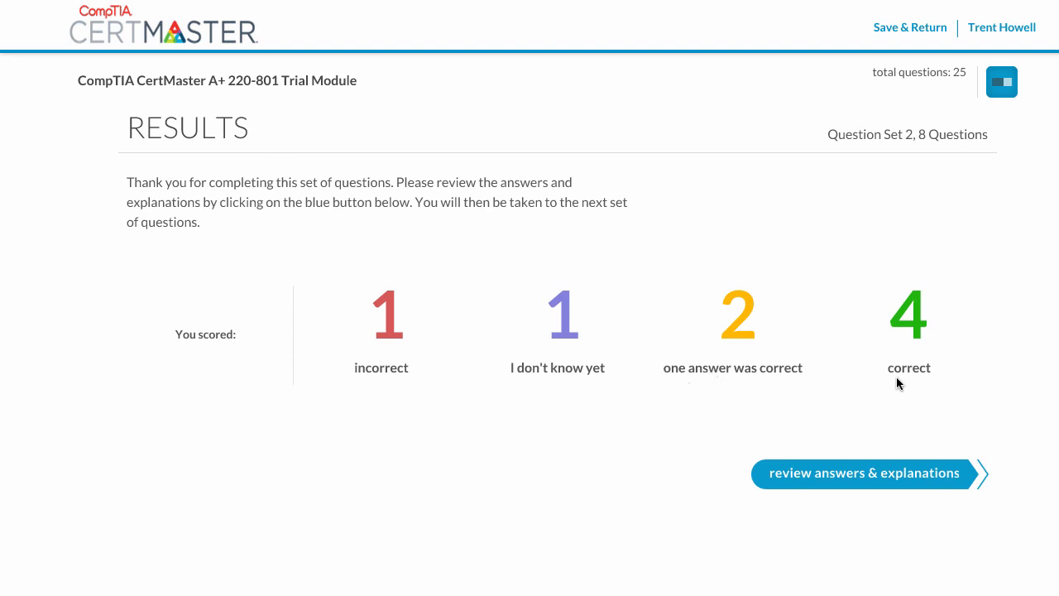
pyautogui.click(864, 473)
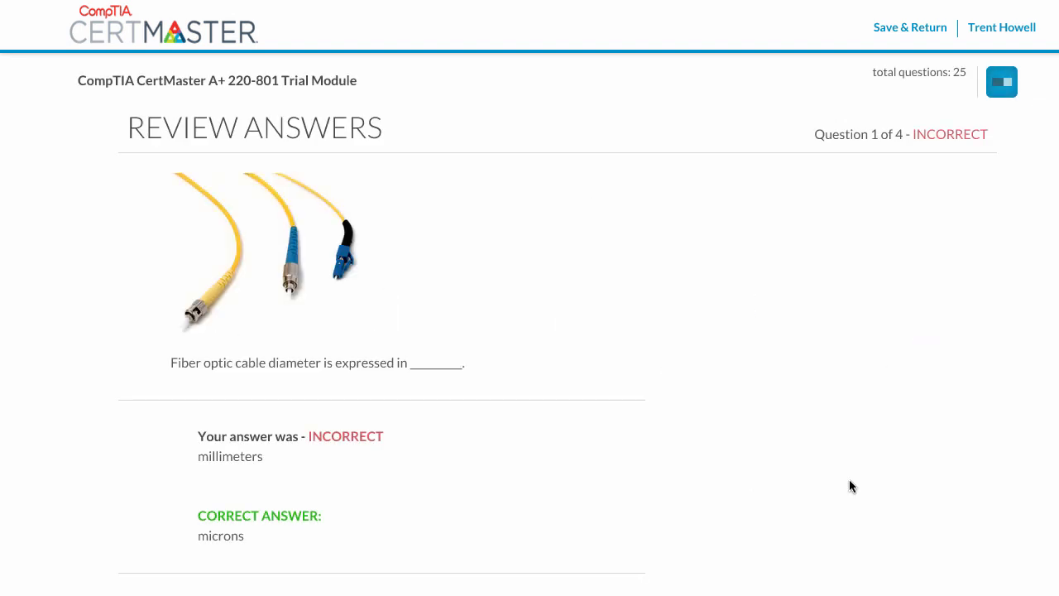
pyautogui.moveTo(401, 456)
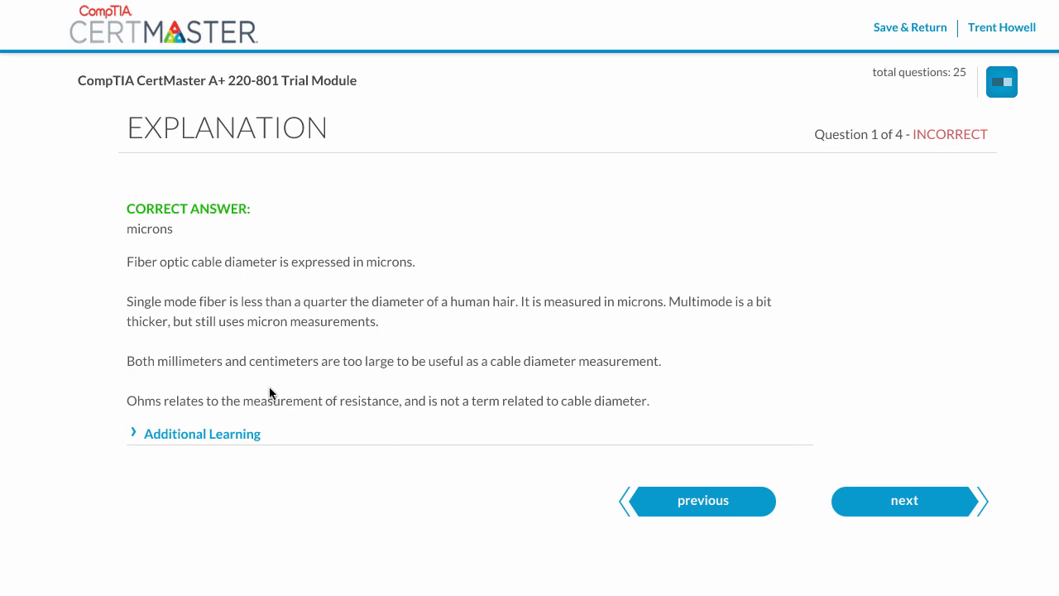
# Step: Expand and read the Additional Learning on fiber-optic cabling for the missed question
pyautogui.click(201, 434)
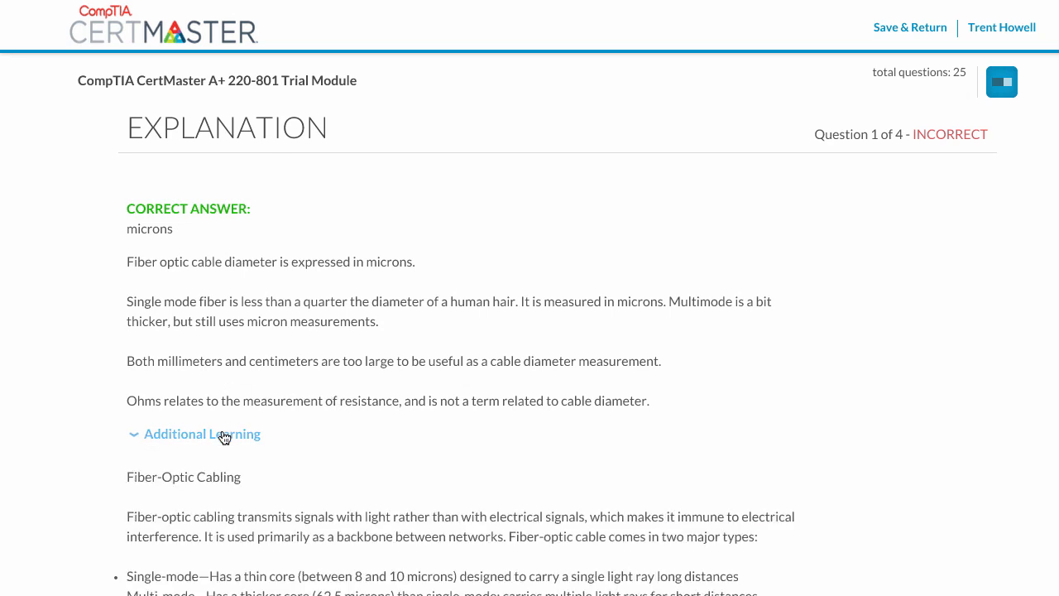
pyautogui.scroll(-3)
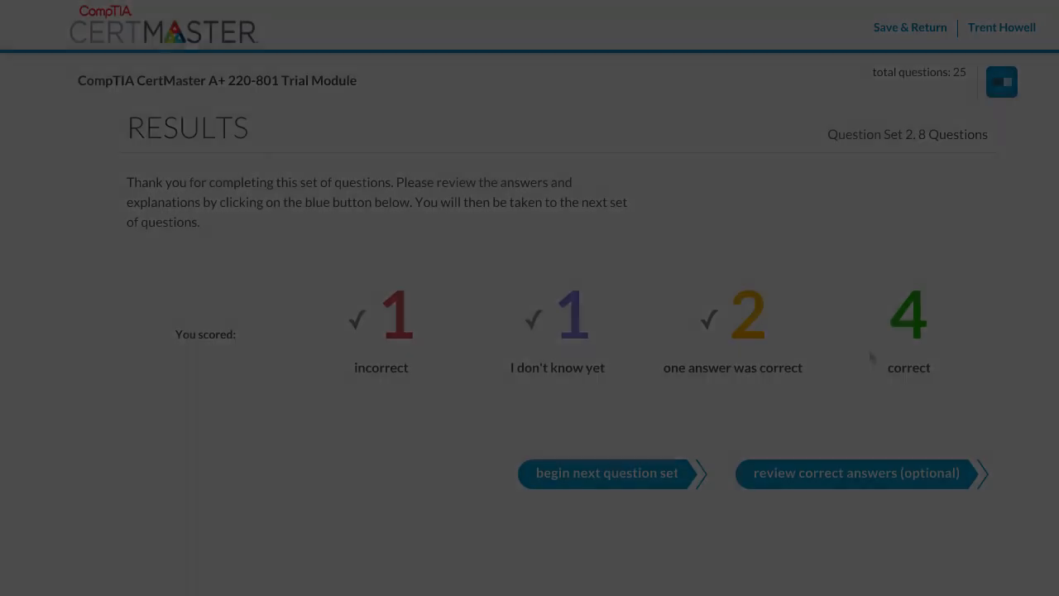
pyautogui.click(1001, 83)
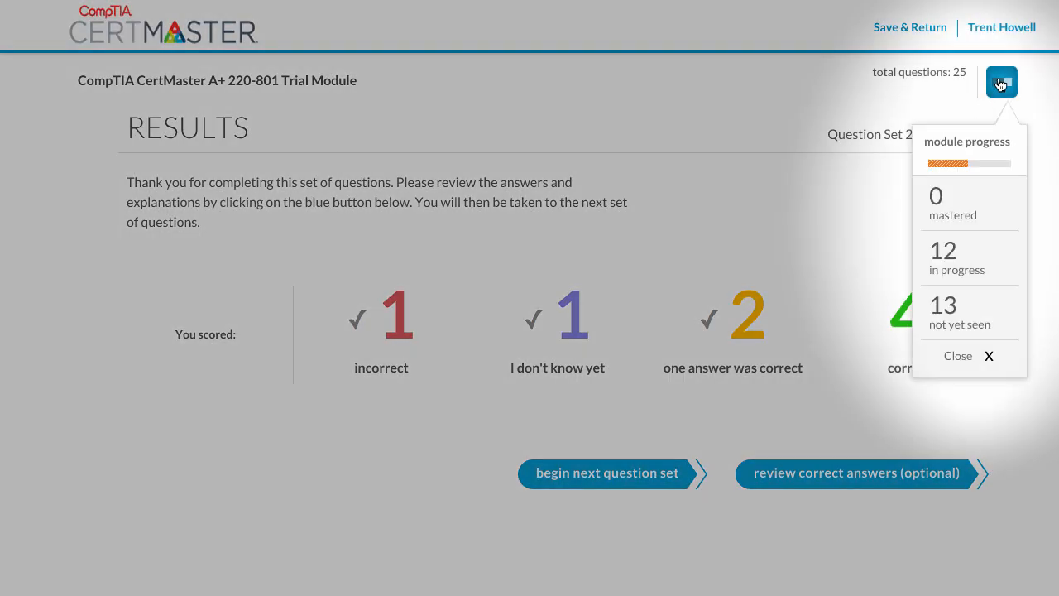
pyautogui.moveTo(968, 195)
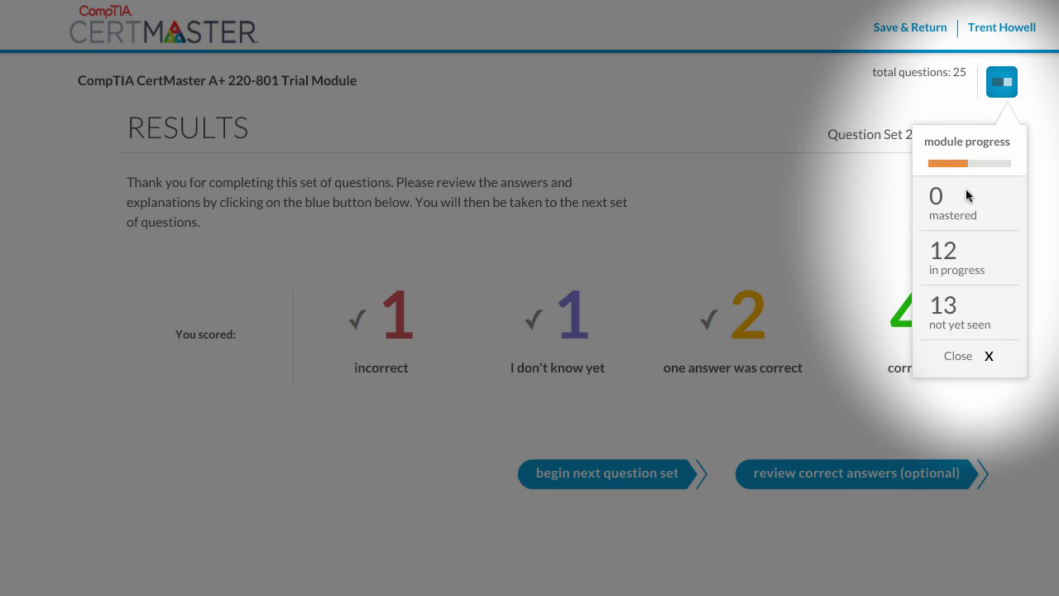
pyautogui.moveTo(963, 312)
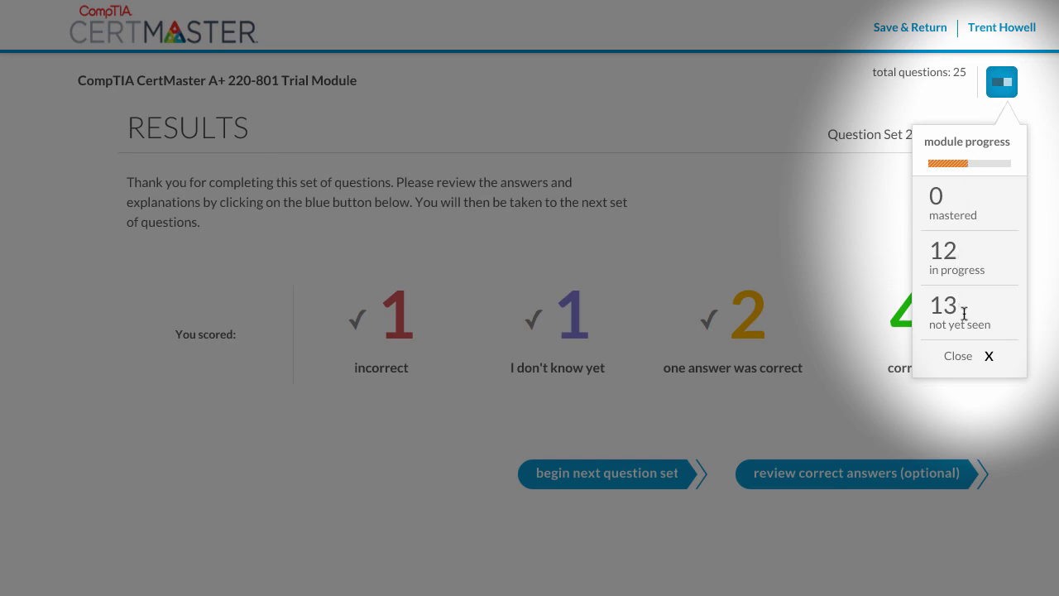
pyautogui.click(988, 356)
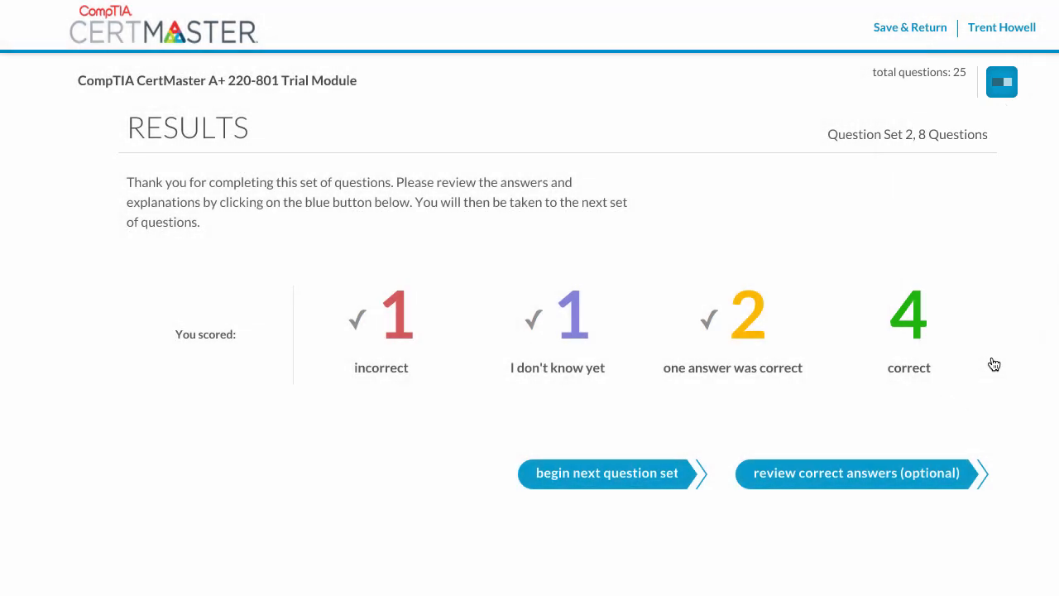
# Step: Begin Question Set 3, continuing past the adaptive learning message to the port 25 question
pyautogui.click(606, 473)
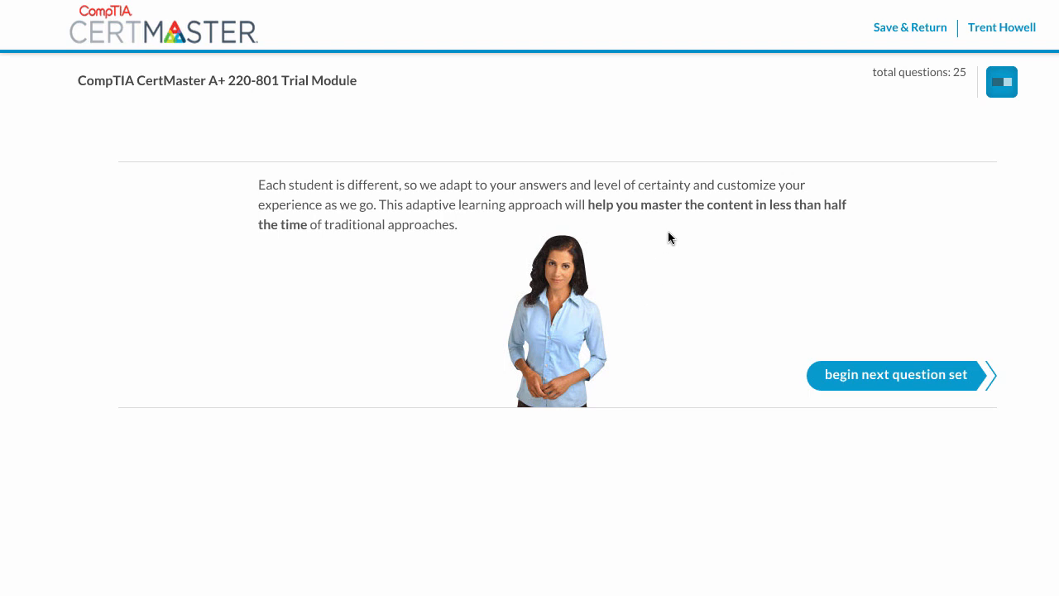
pyautogui.moveTo(834, 392)
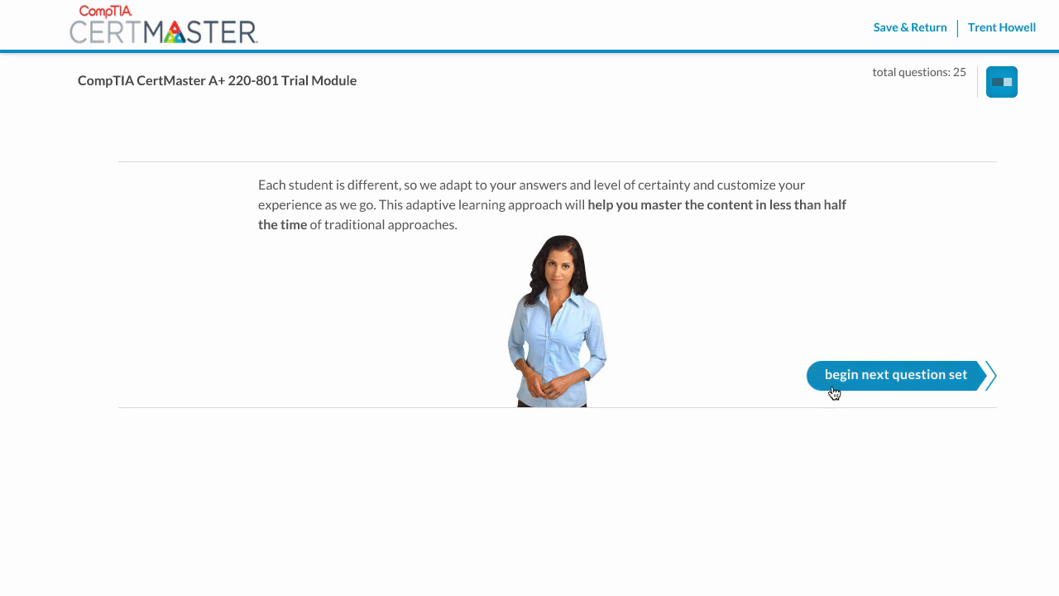
pyautogui.click(895, 374)
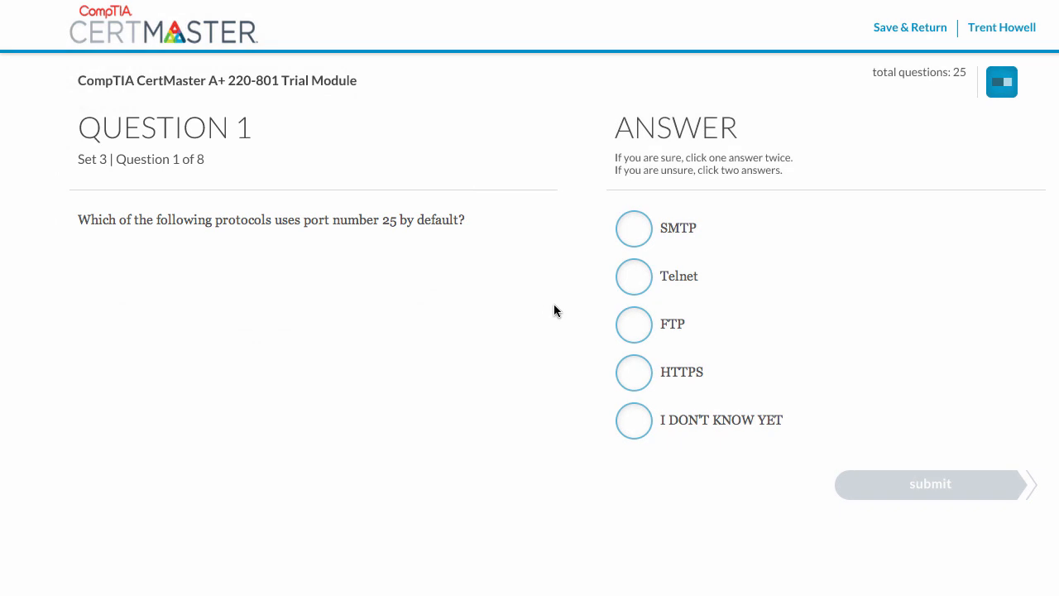
# Step: Submit HTTPS and FTP as an unsure answer to Question 1, marked incorrect, and continue
pyautogui.click(634, 372)
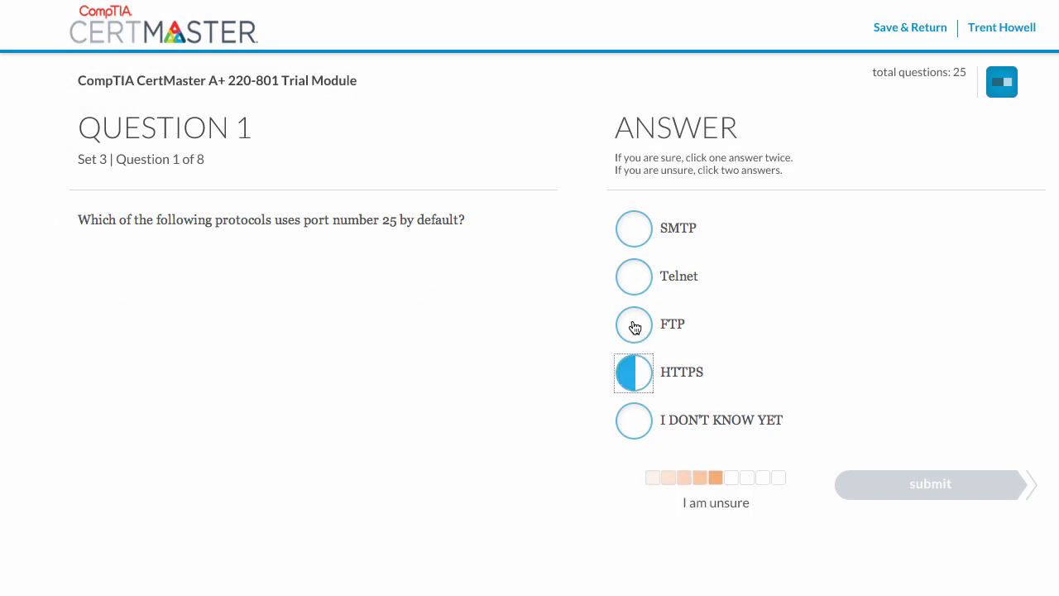
pyautogui.click(634, 322)
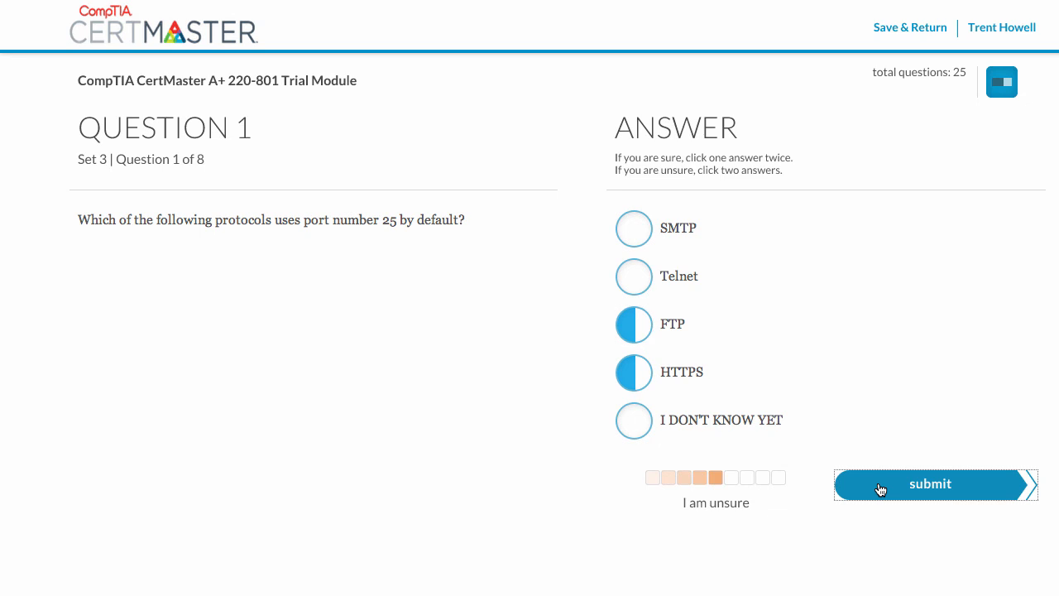
pyautogui.click(930, 483)
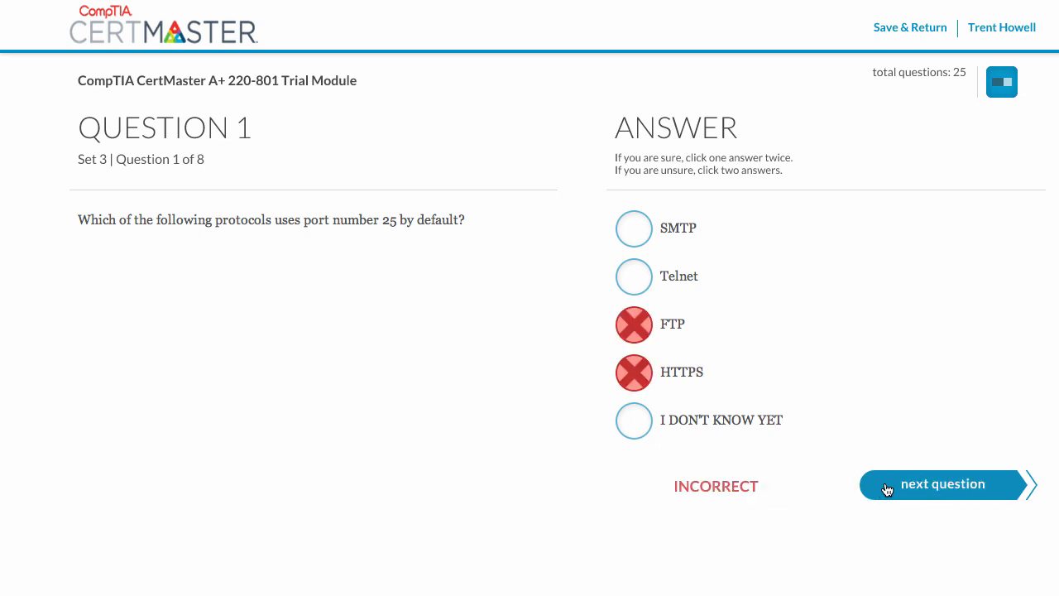
pyautogui.click(943, 483)
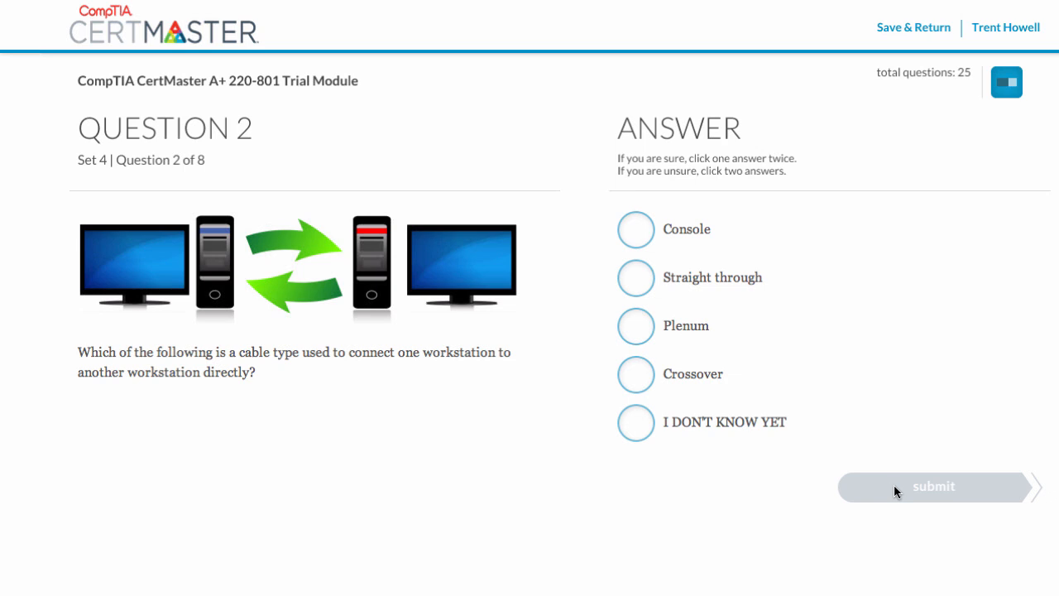
pyautogui.moveTo(643, 387)
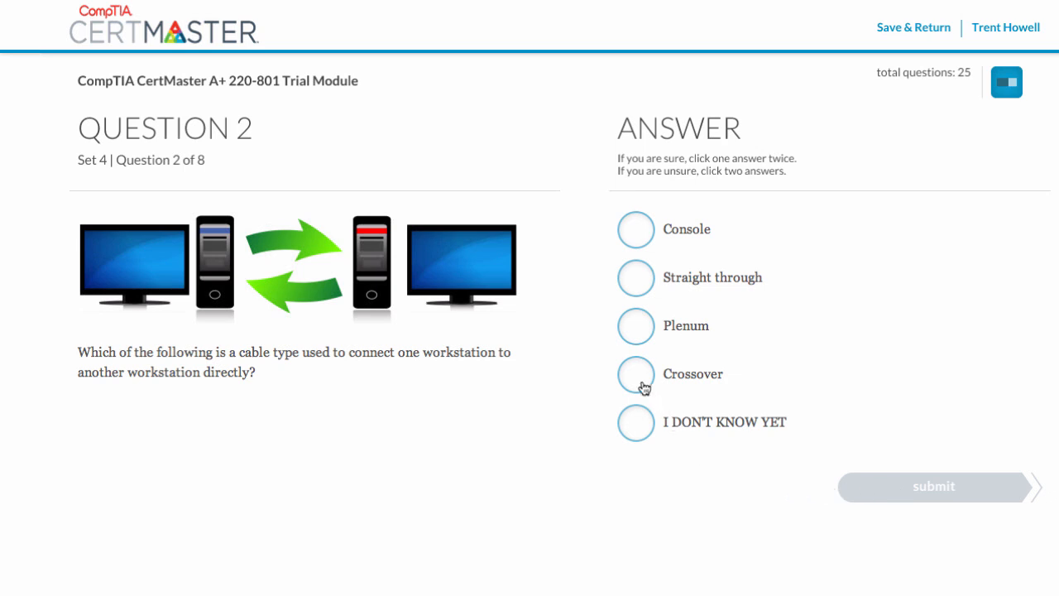
# Step: Submit Crossover as the sure answer to Question 2, marked correct, and go to Question 3
pyautogui.click(635, 374)
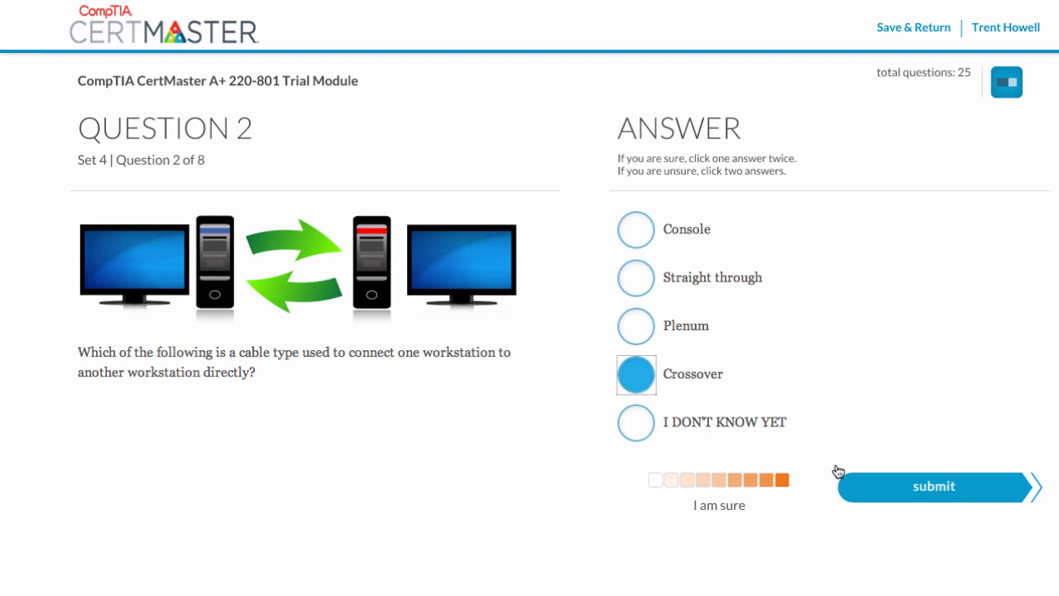
pyautogui.click(933, 487)
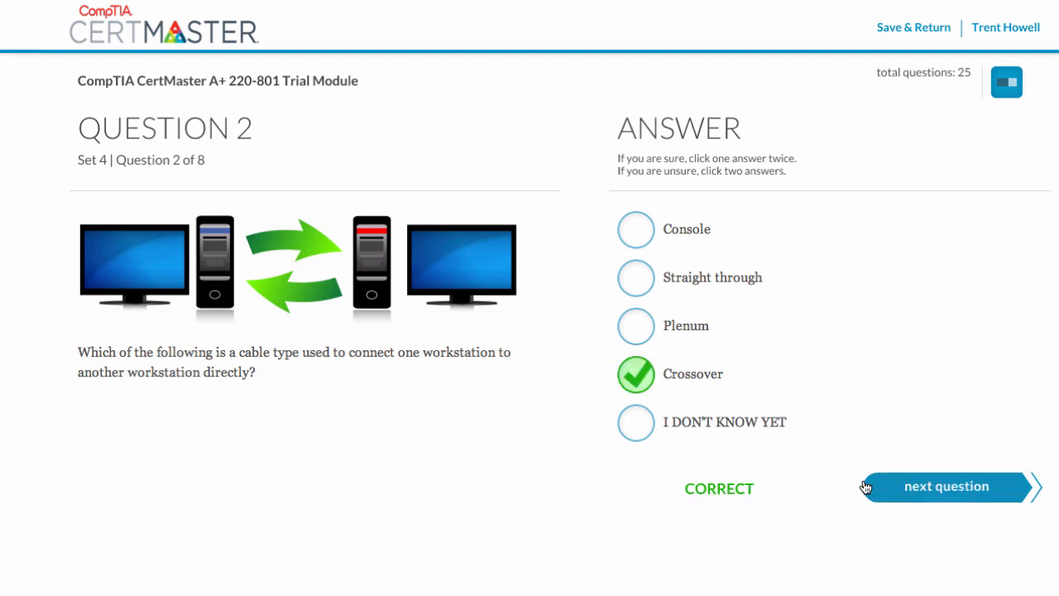
pyautogui.click(947, 486)
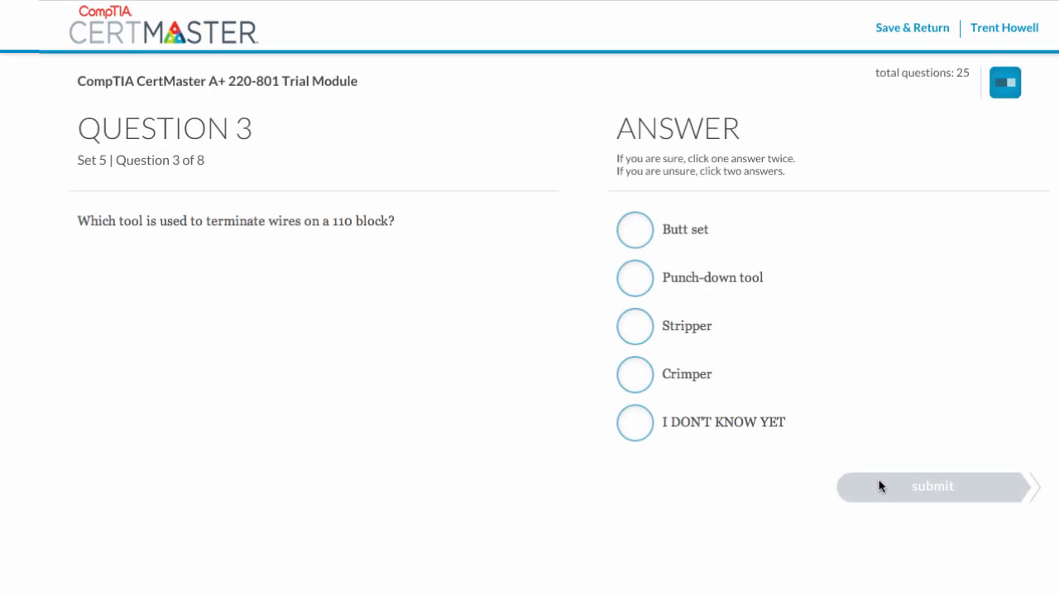
# Step: Answer the 110 block question with Punch-down tool, mastering the first question
pyautogui.click(635, 278)
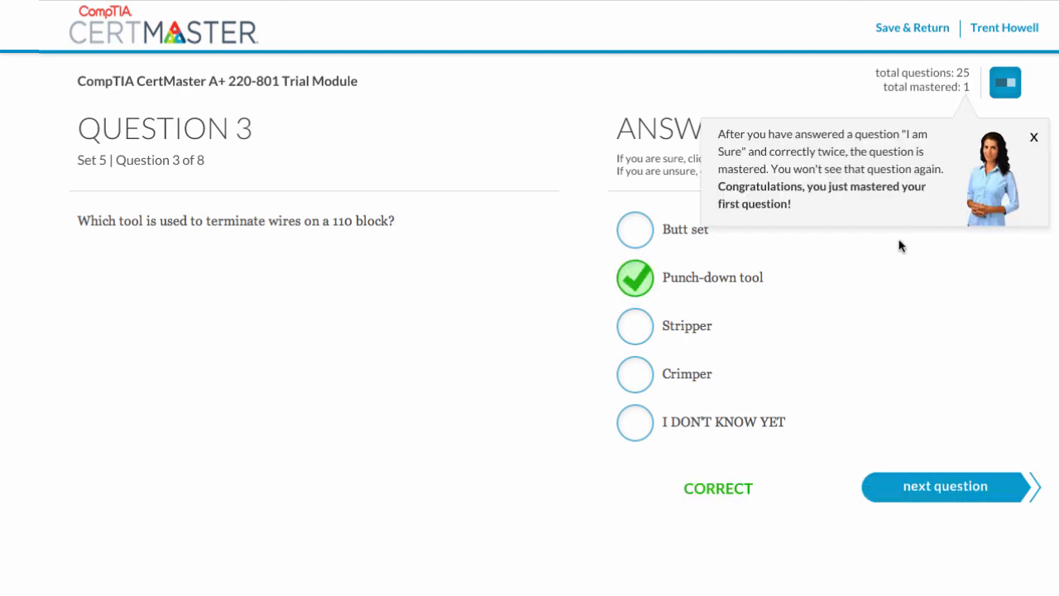
pyautogui.moveTo(893, 393)
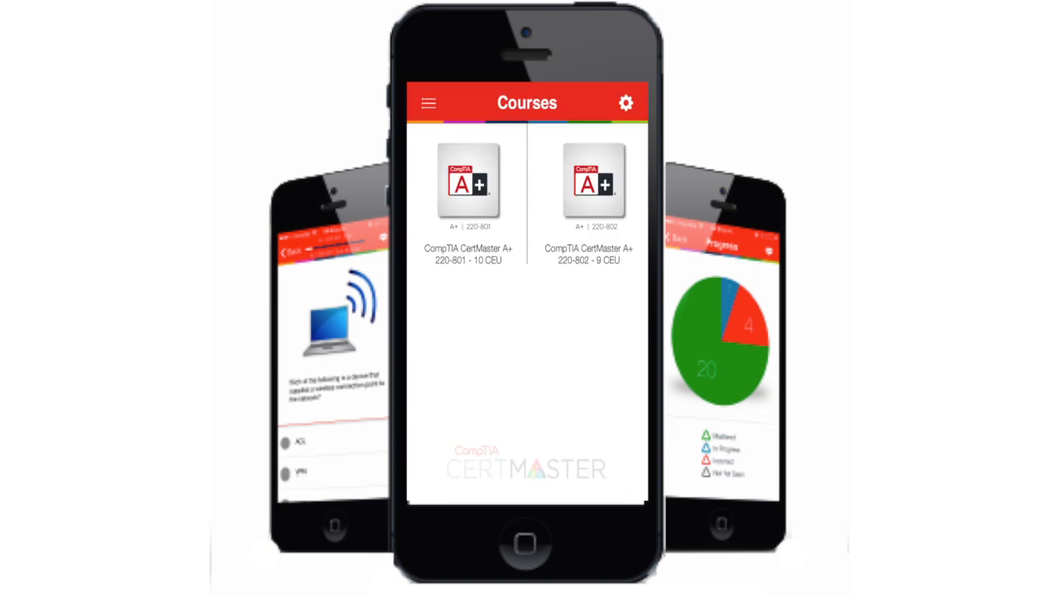
# Step: In the mobile app, open an A+ course and submit a partially sure answer to the CMOS question
pyautogui.click(469, 182)
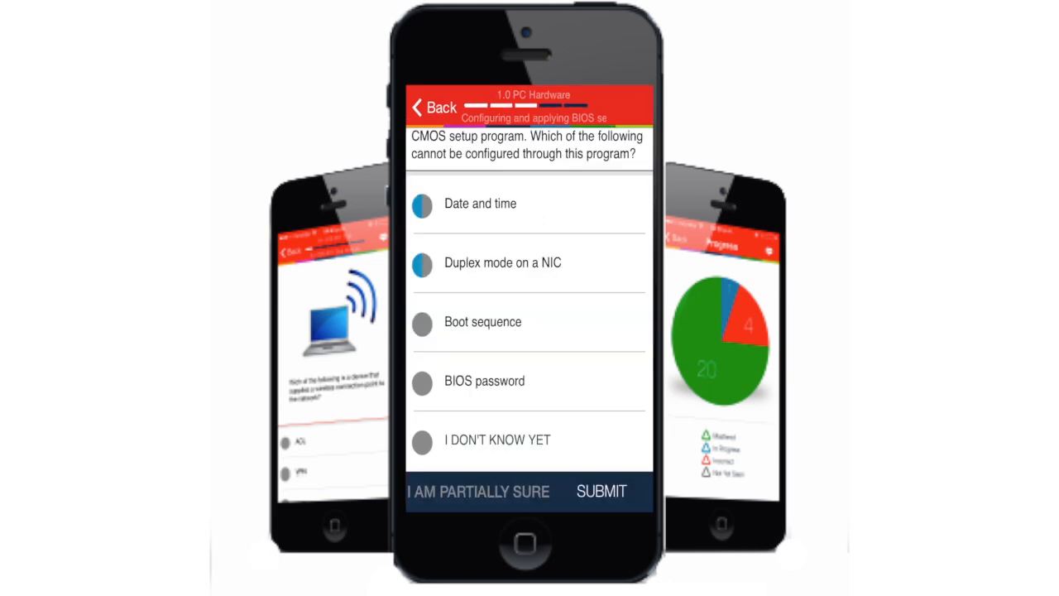
pyautogui.click(602, 490)
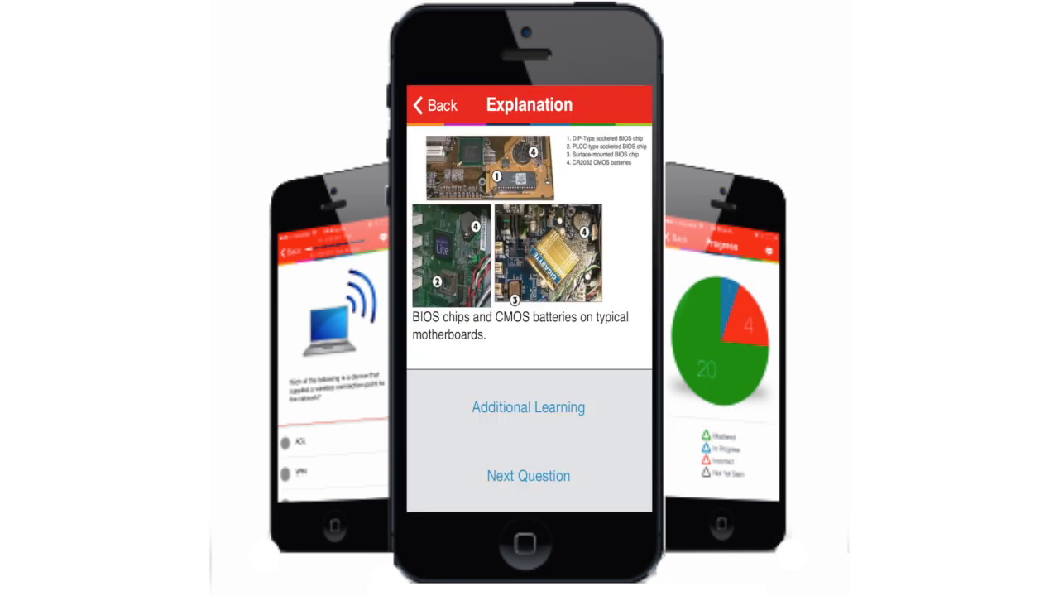